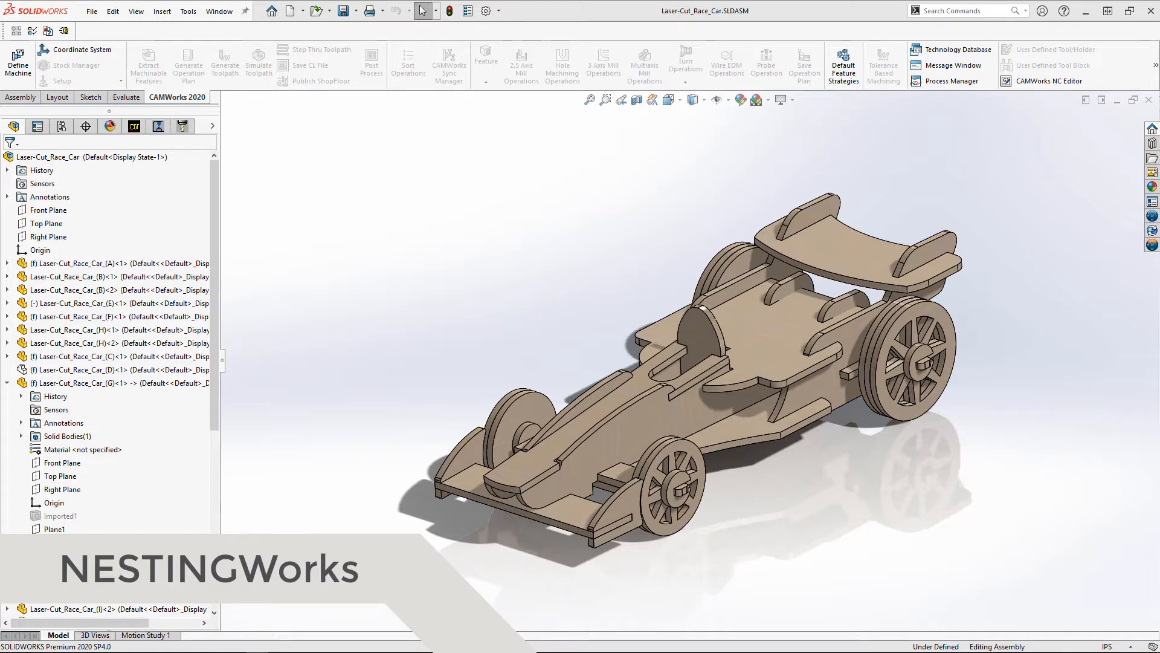
Enable the NESTINGWorks 2020 - SP1 add-in from the Add-Ins list and confirm
{"action": "left_click", "coordinate": [502, 11]}
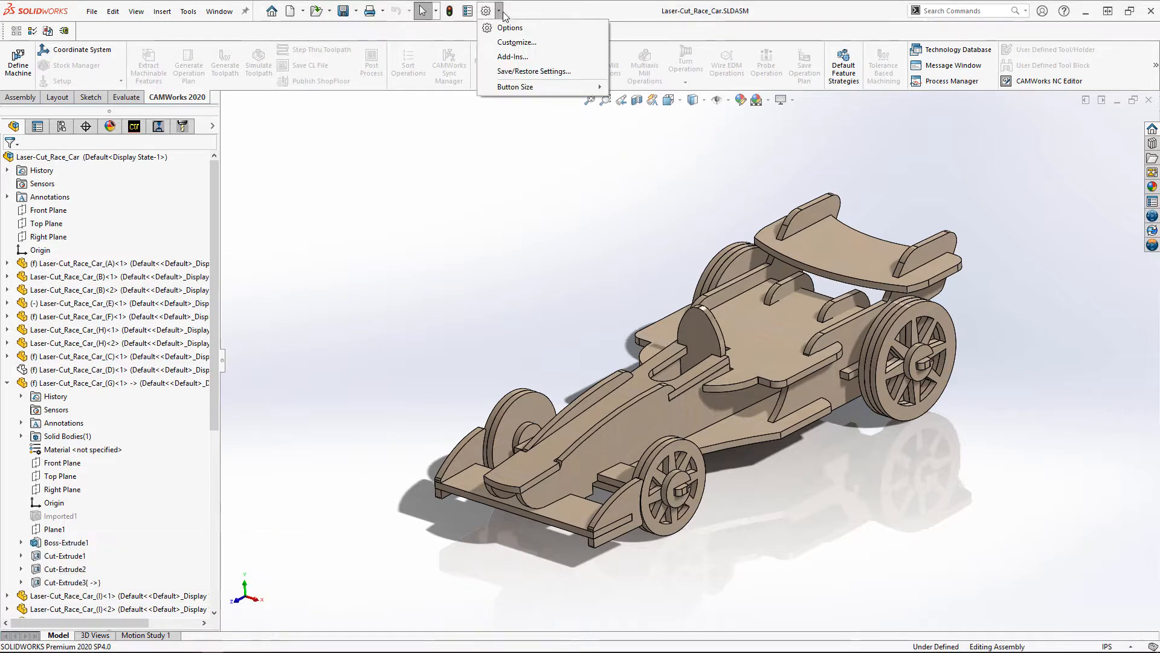
{"action": "left_click", "coordinate": [512, 57]}
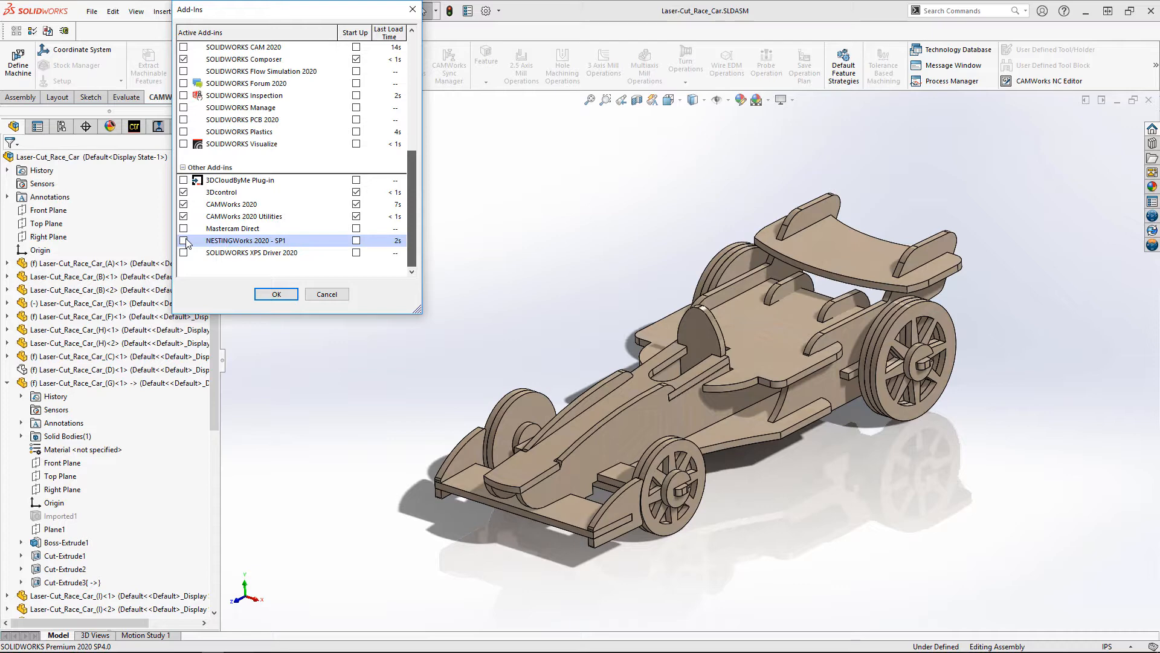
{"action": "left_click", "coordinate": [184, 240]}
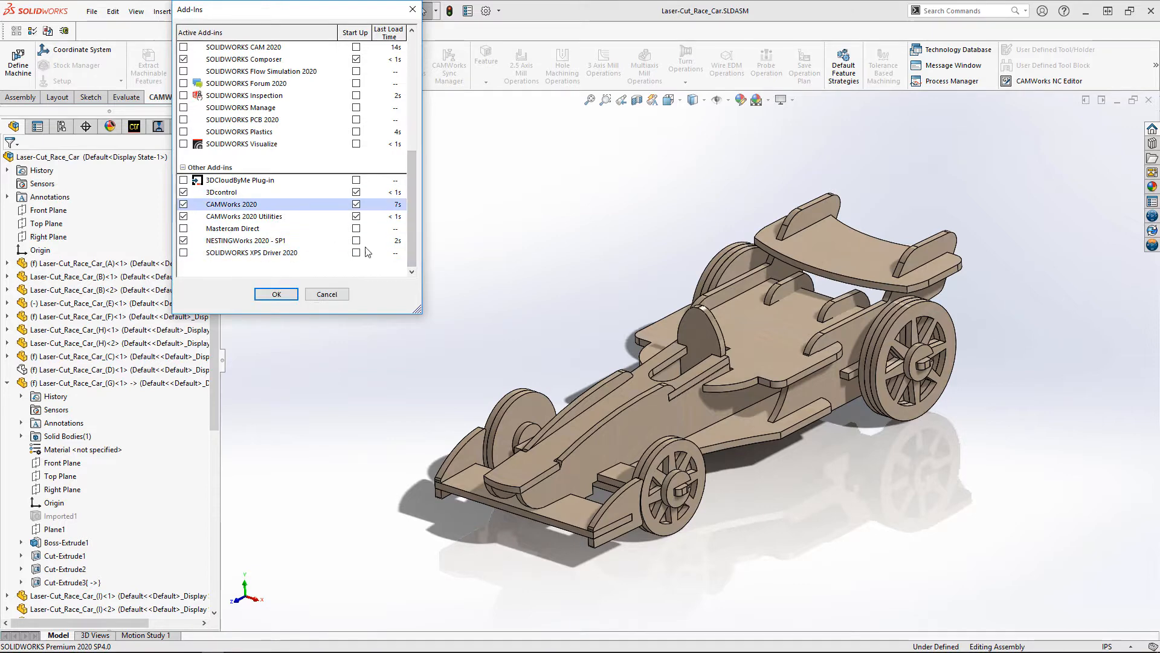
{"action": "left_click", "coordinate": [276, 294]}
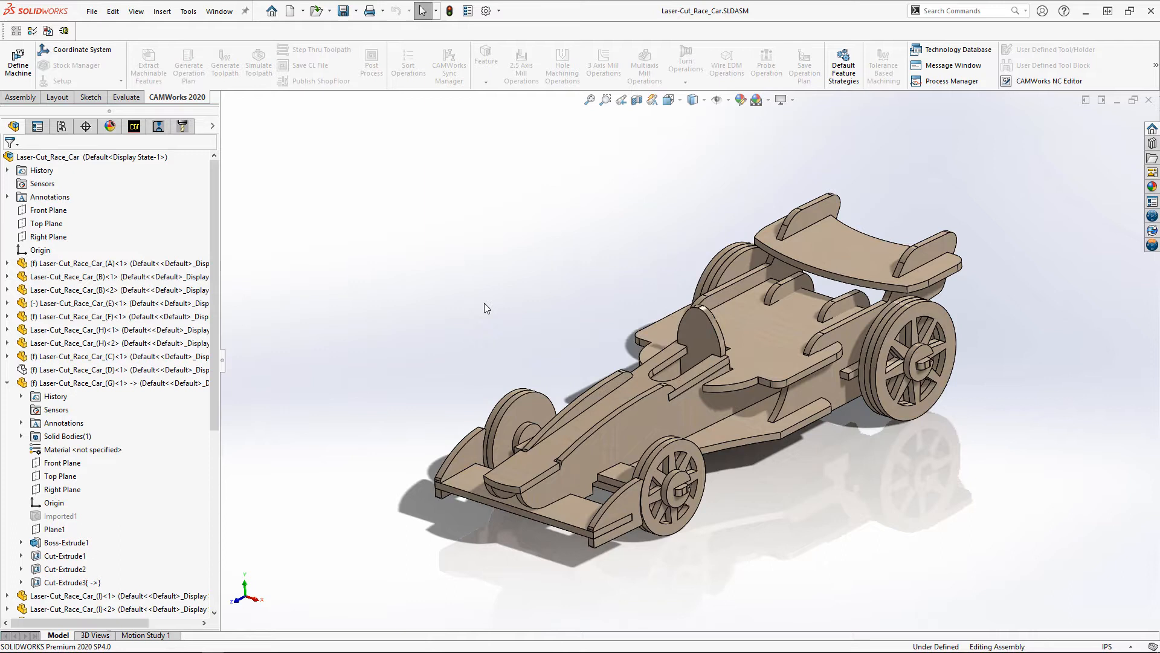
Show the NESTINGWorks command tab with its unfold and nest job tools
{"action": "left_click", "coordinate": [238, 97]}
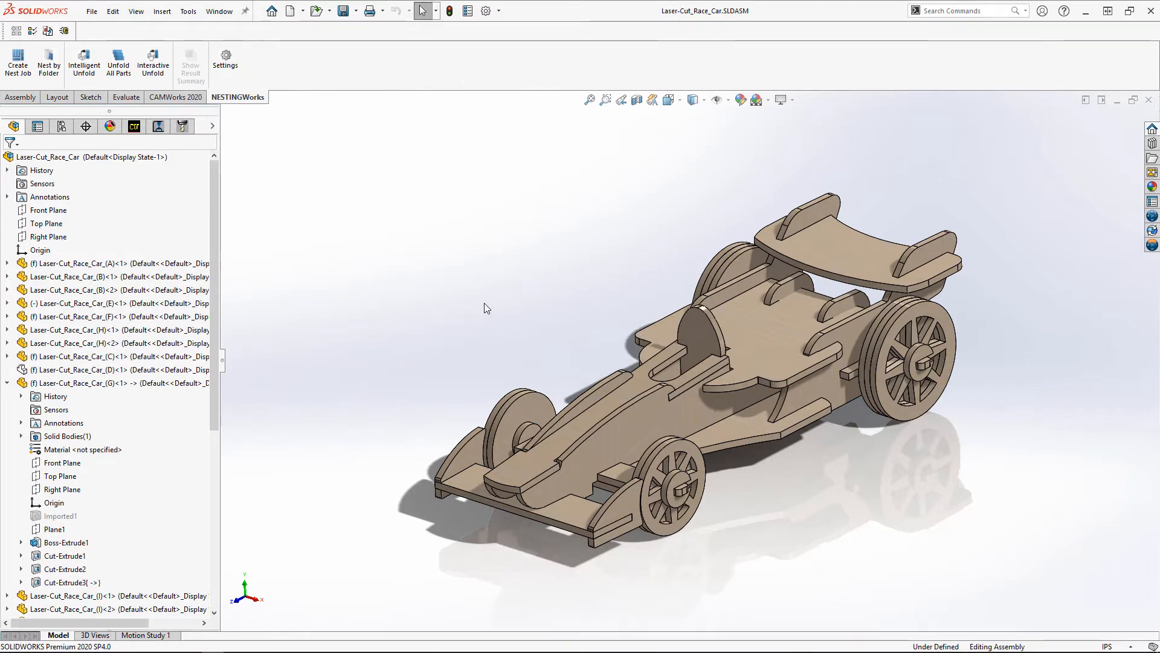
{"action": "mouse_move", "coordinate": [84, 60]}
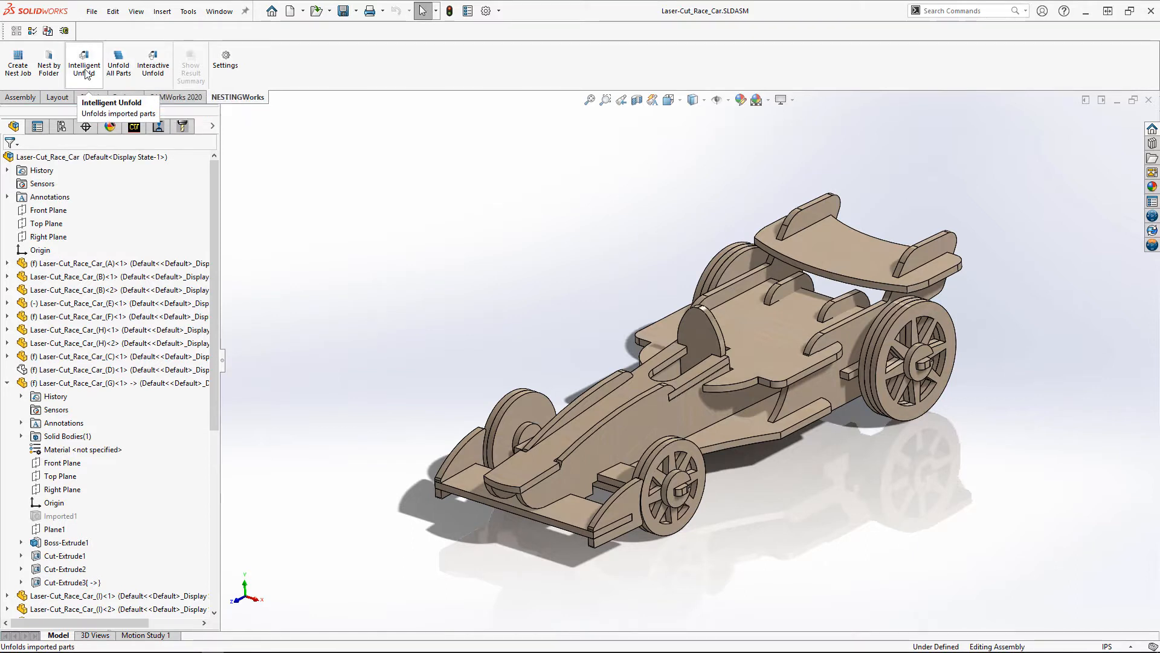
{"action": "mouse_move", "coordinate": [117, 61]}
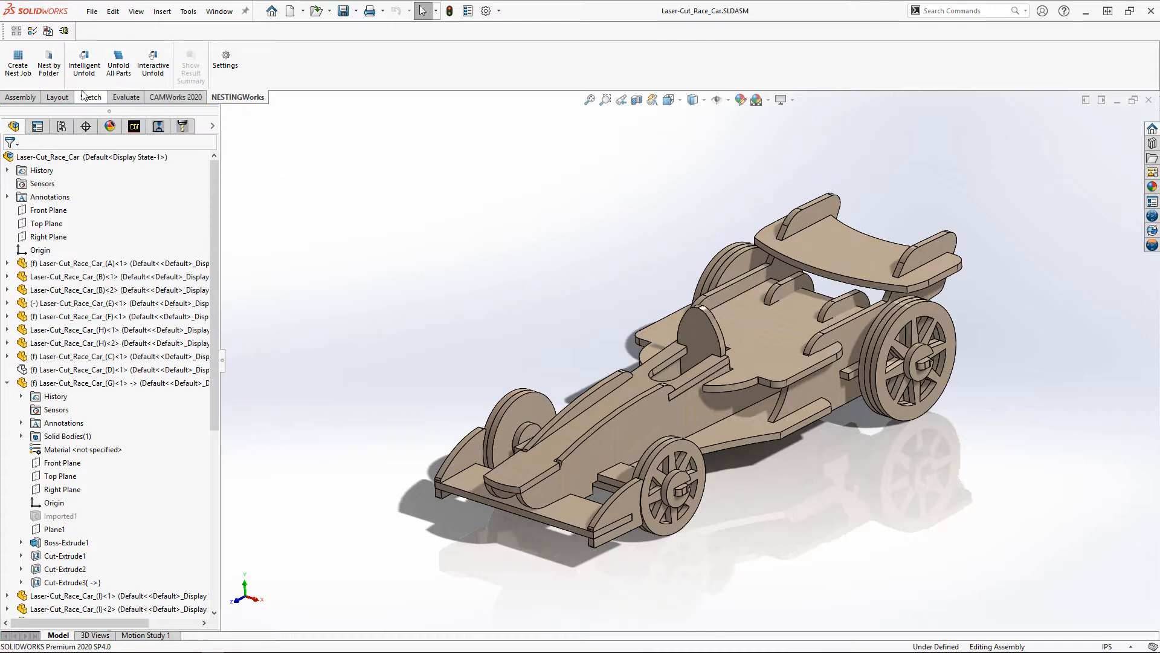
Create a nest job and add every race car part via the top-level Parts entry
{"action": "left_click", "coordinate": [17, 63]}
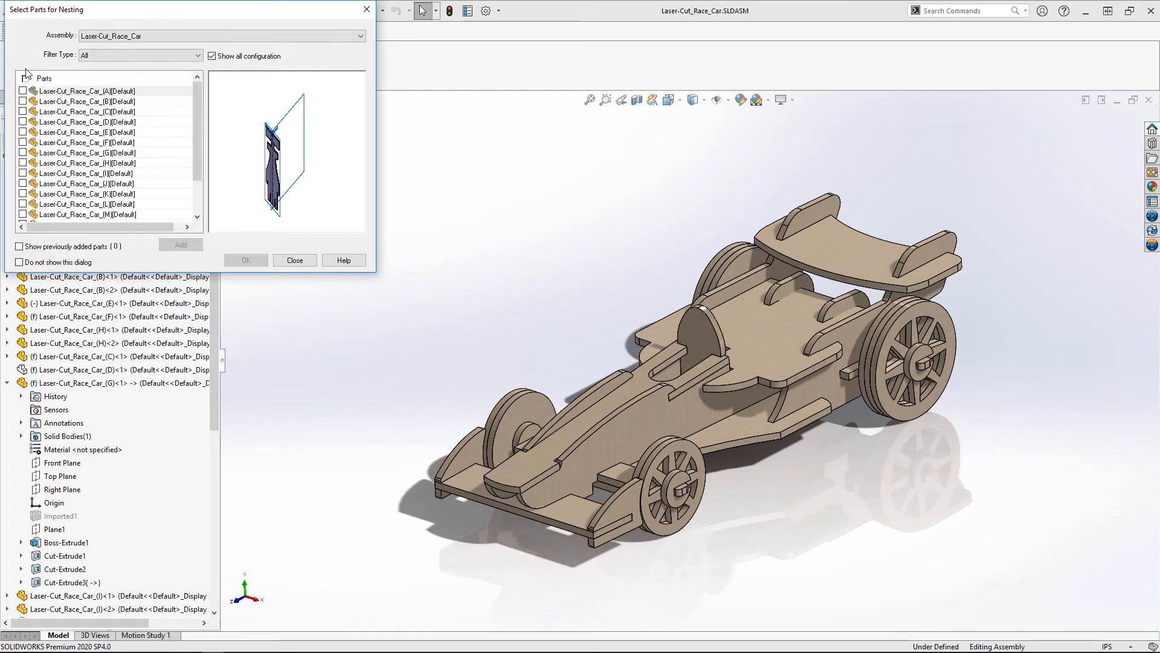
{"action": "left_click", "coordinate": [45, 79]}
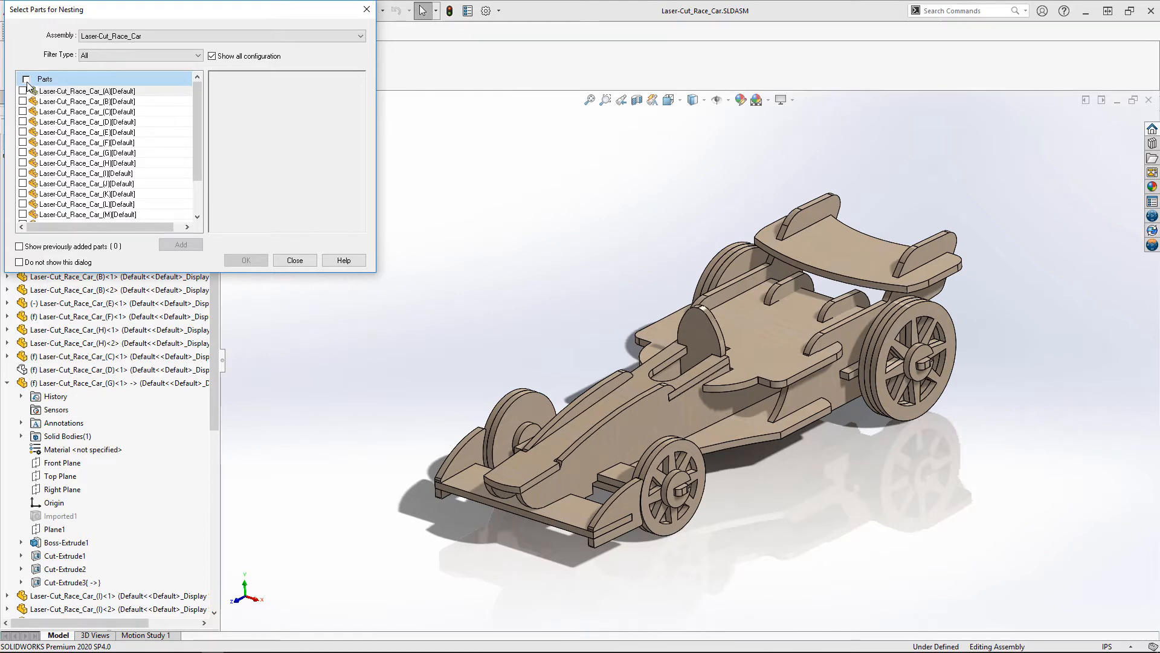
{"action": "left_click", "coordinate": [25, 79]}
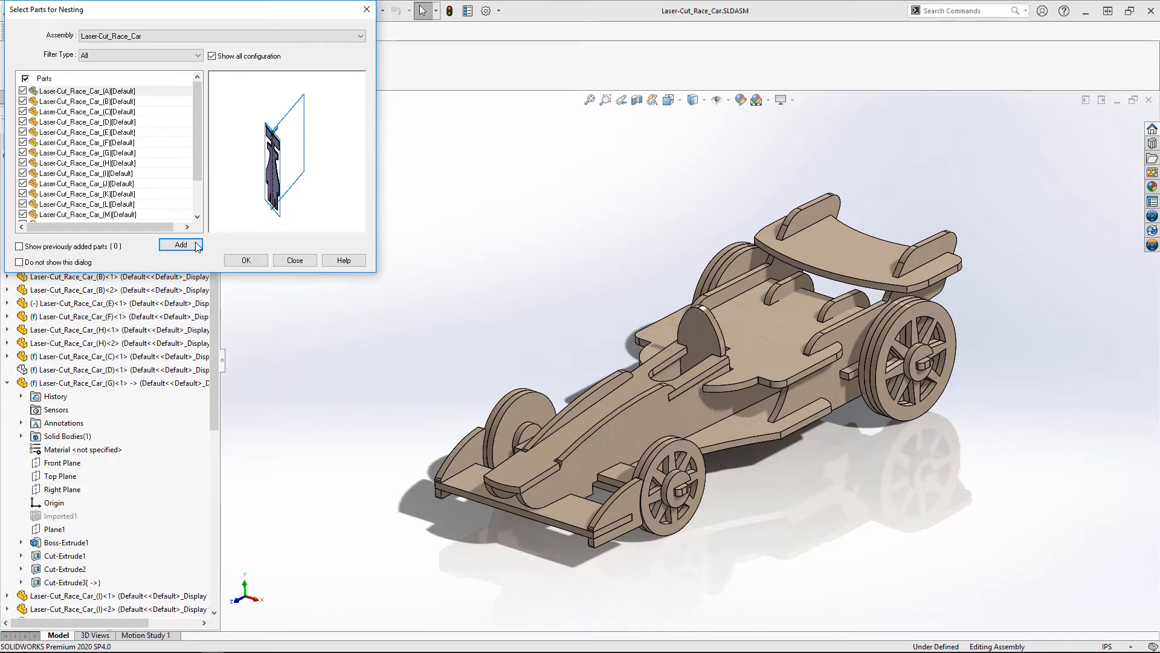
{"action": "left_click", "coordinate": [180, 245]}
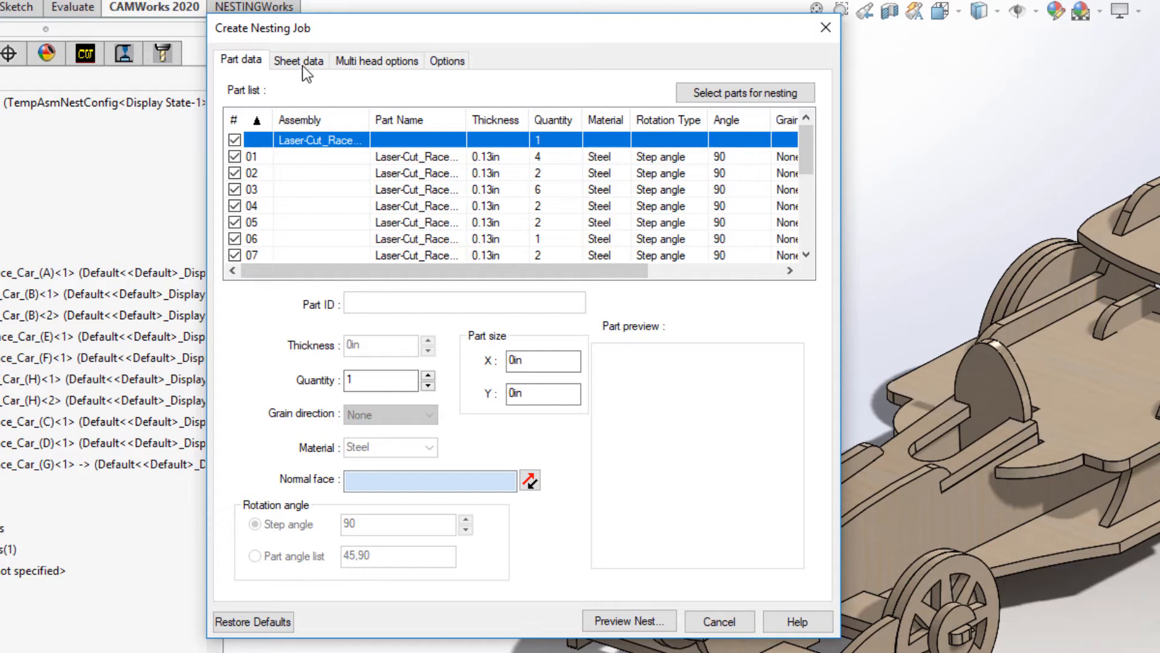
Add one custom 24in by 18in sheet to the job's sheet data
{"action": "left_click", "coordinate": [299, 60]}
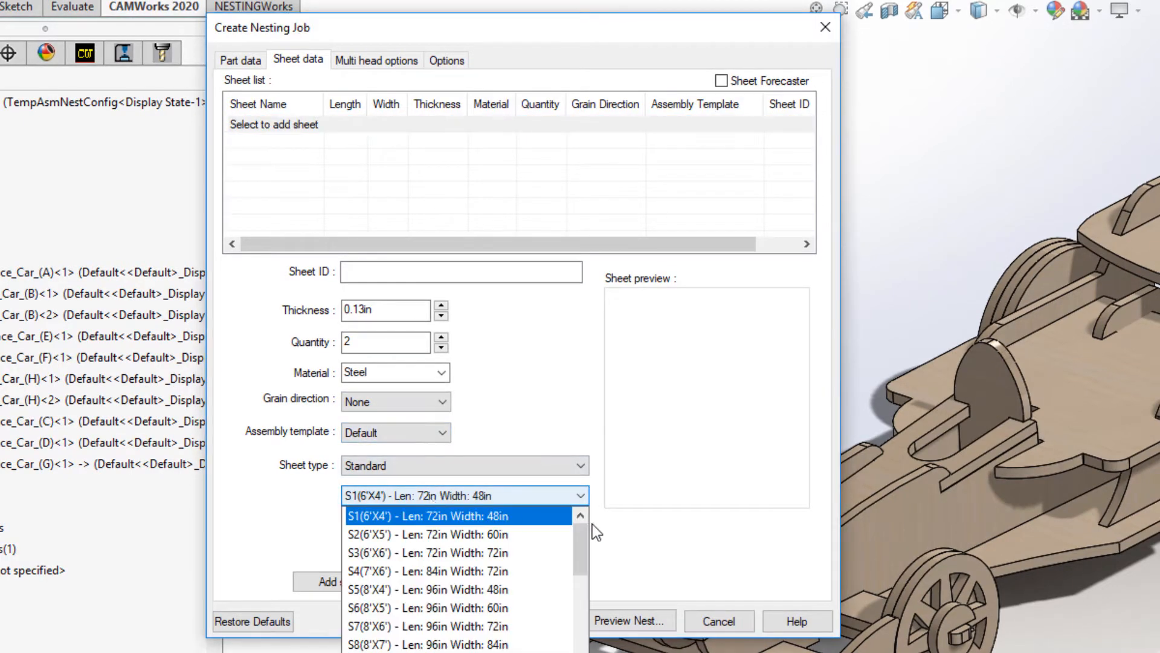
{"action": "scroll", "scroll_direction": "down", "scroll_amount": 3}
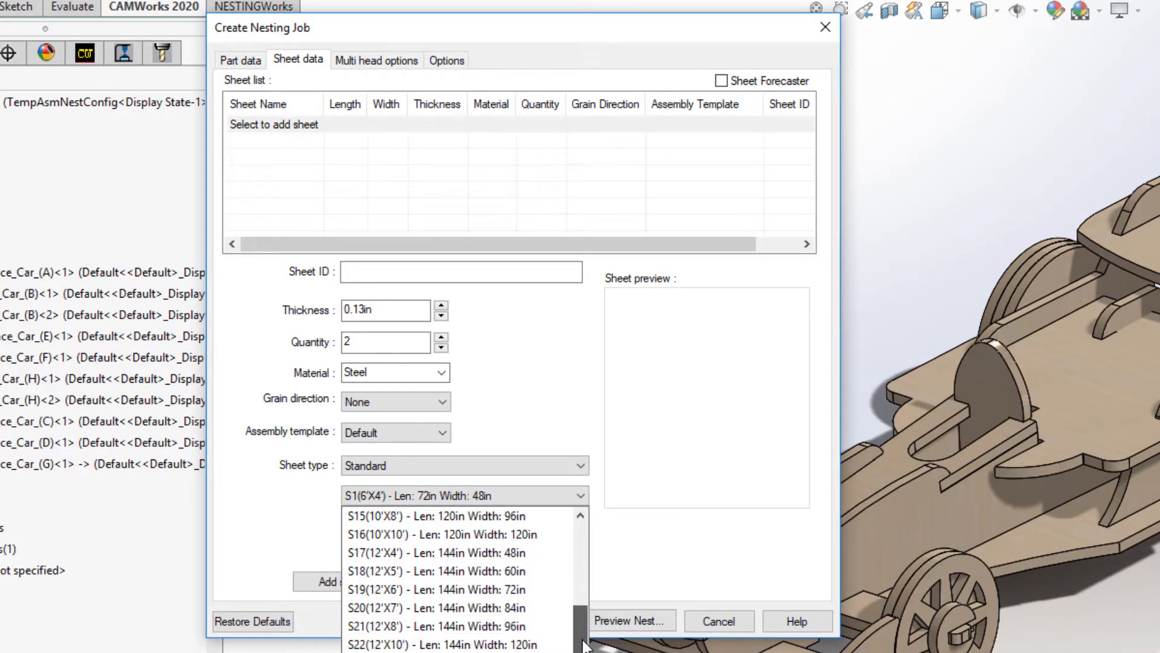
{"action": "left_click", "coordinate": [464, 464]}
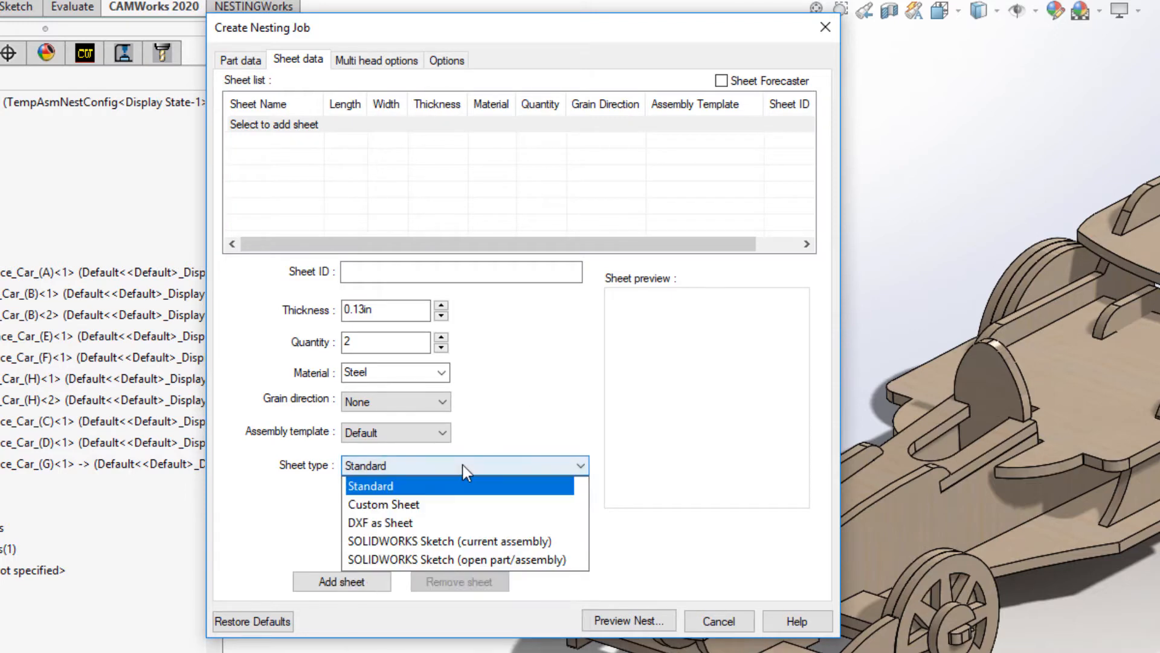
{"action": "left_click", "coordinate": [383, 504]}
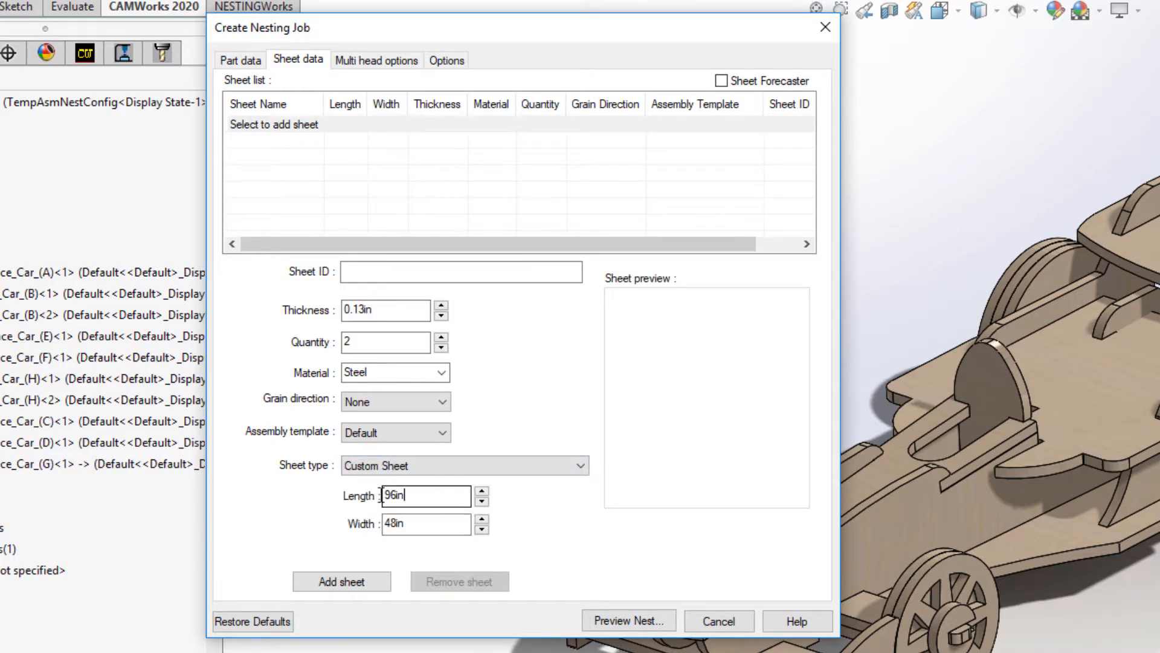
{"action": "type", "text": "24in"}
{"action": "left_click", "coordinate": [385, 340]}
{"action": "type", "text": "1"}
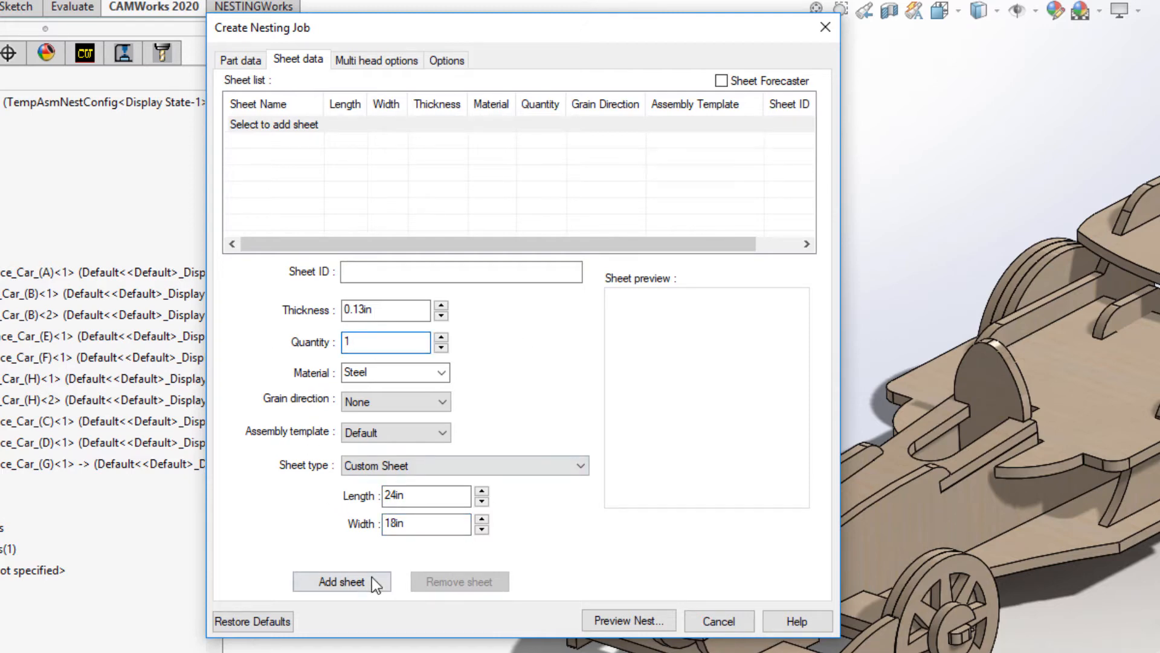
{"action": "left_click", "coordinate": [341, 581]}
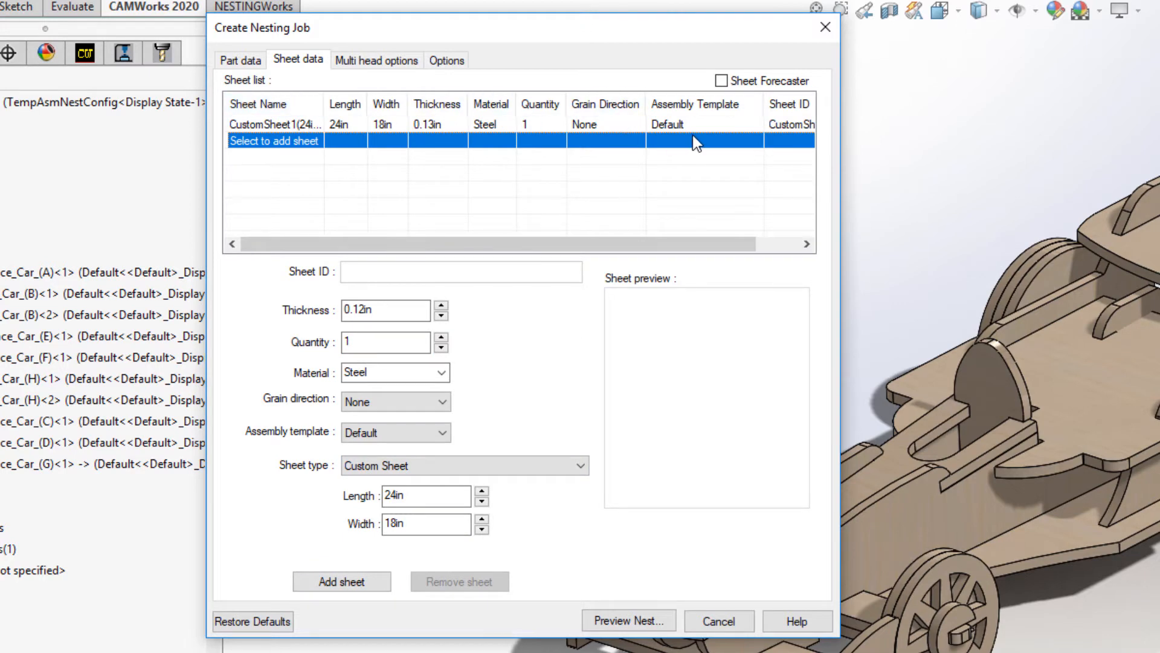
{"action": "left_click", "coordinate": [446, 60]}
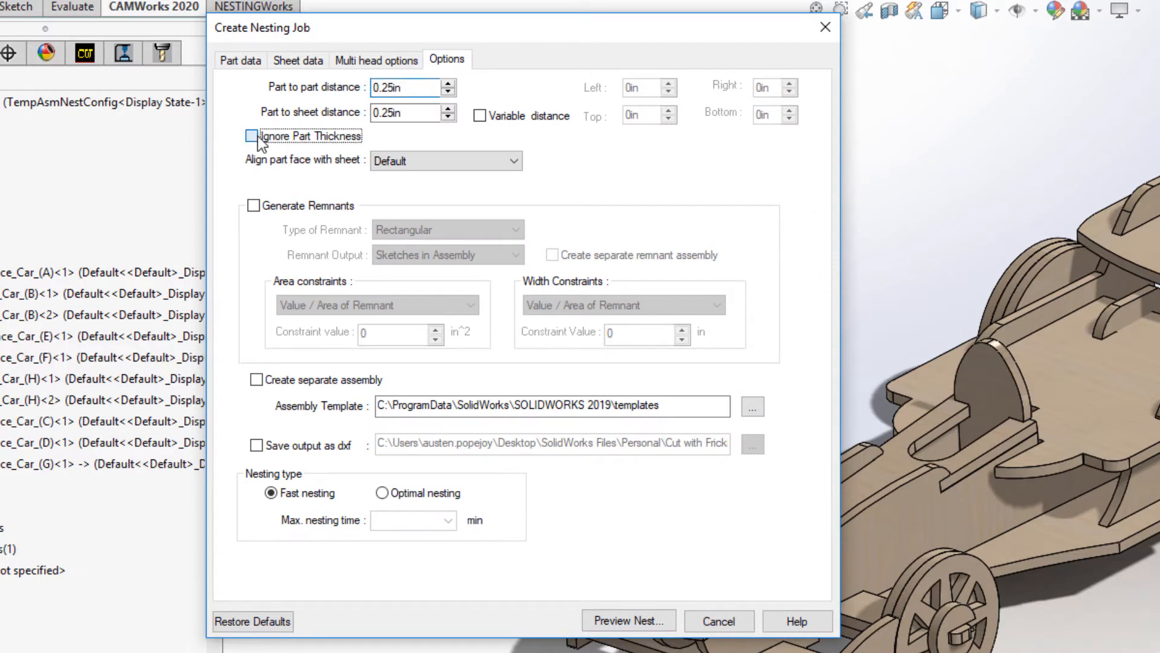
Ignore part thickness and set part-to-part distance 0.13in, sheet distance 0.25in
{"action": "left_click", "coordinate": [251, 135]}
{"action": "type", "text": ".125"}
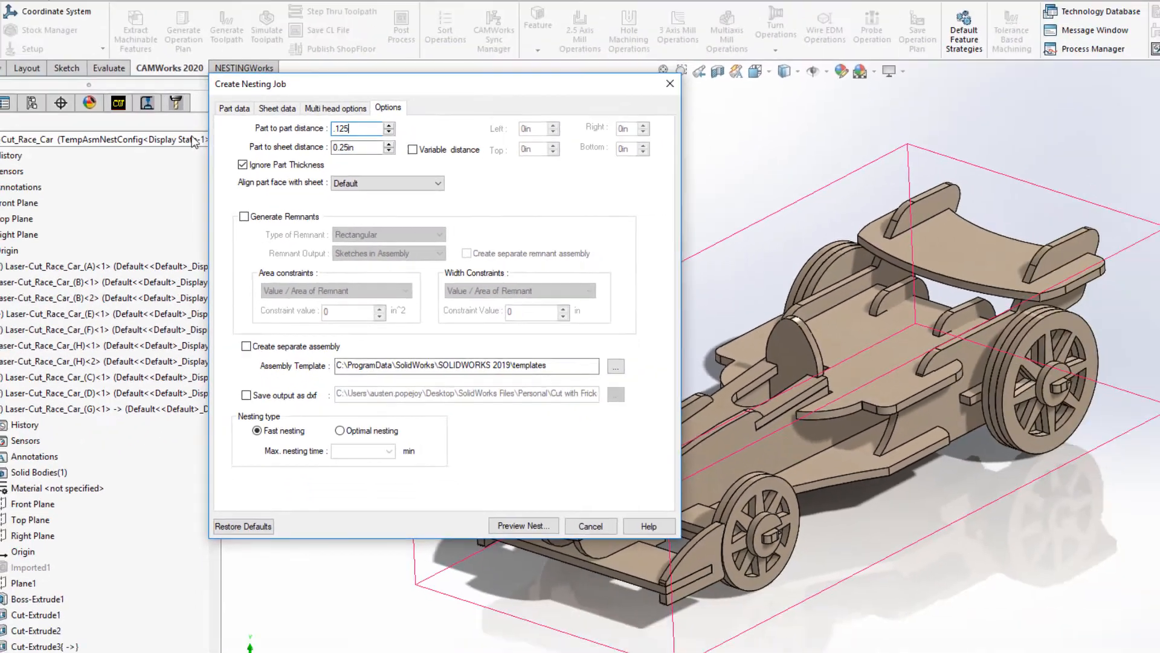
{"action": "left_click", "coordinate": [473, 481]}
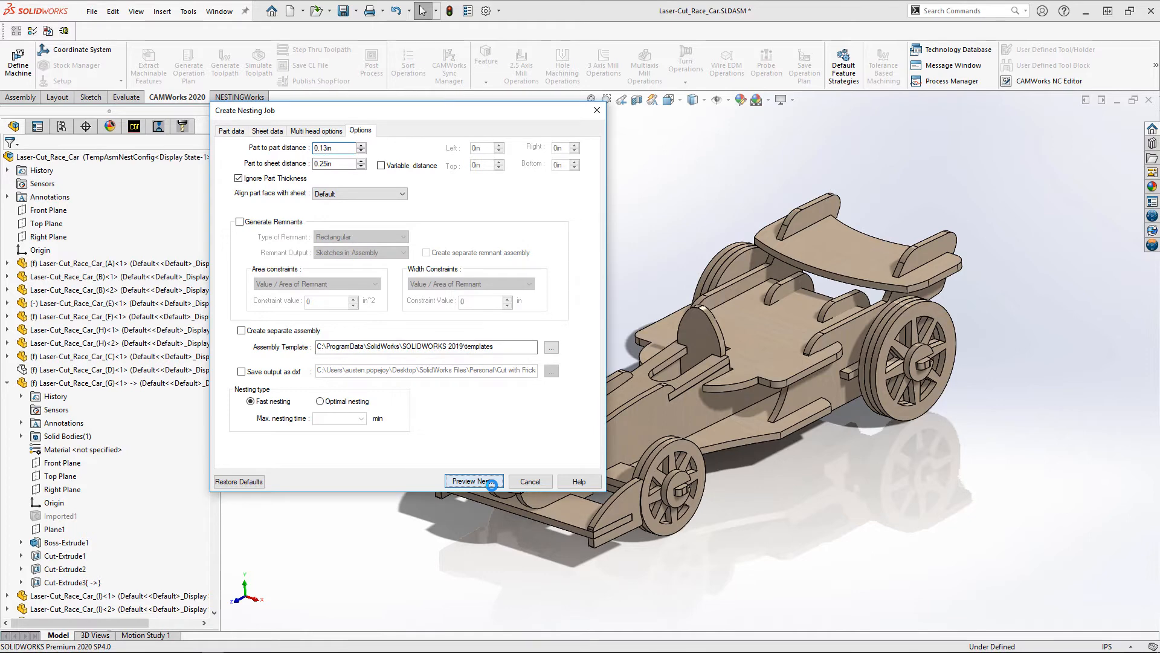
{"action": "left_click", "coordinate": [472, 481]}
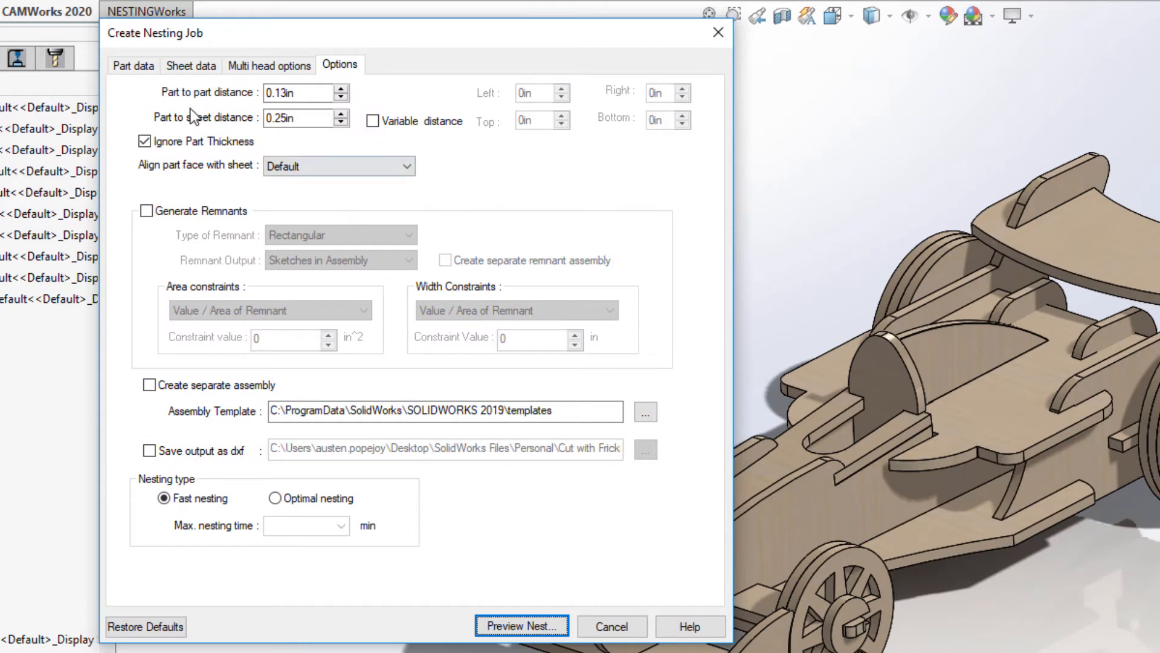
Review part and sheet data, then run Preview Nest to compute the layouts
{"action": "left_click", "coordinate": [133, 65]}
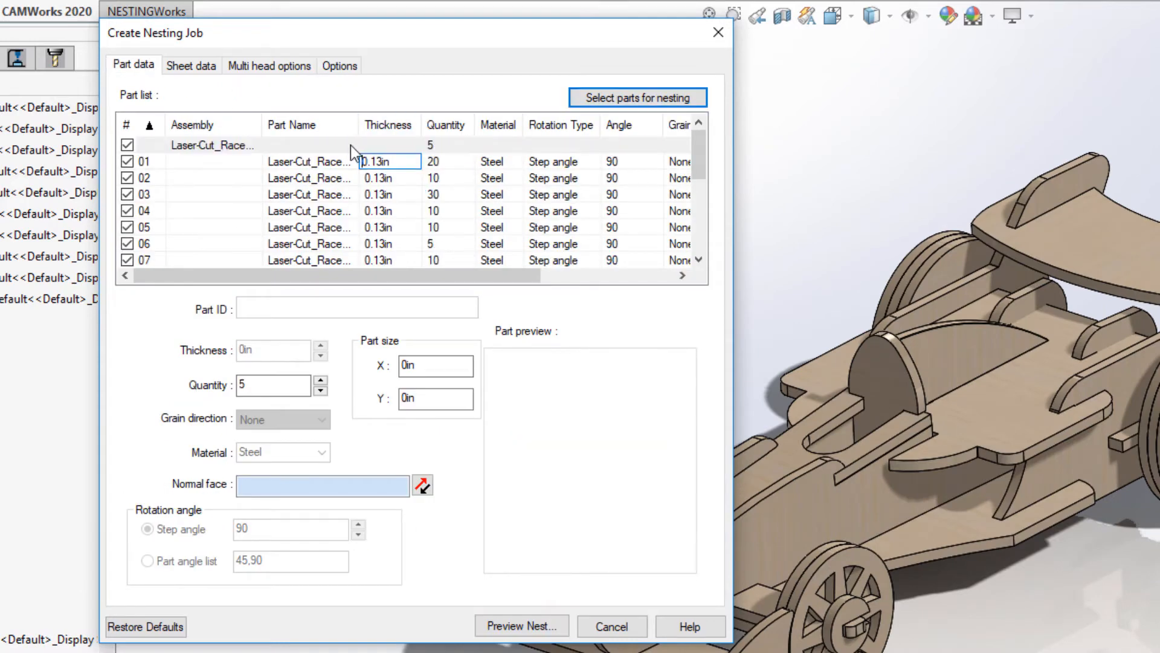
{"action": "scroll", "scroll_direction": "down", "scroll_amount": 3}
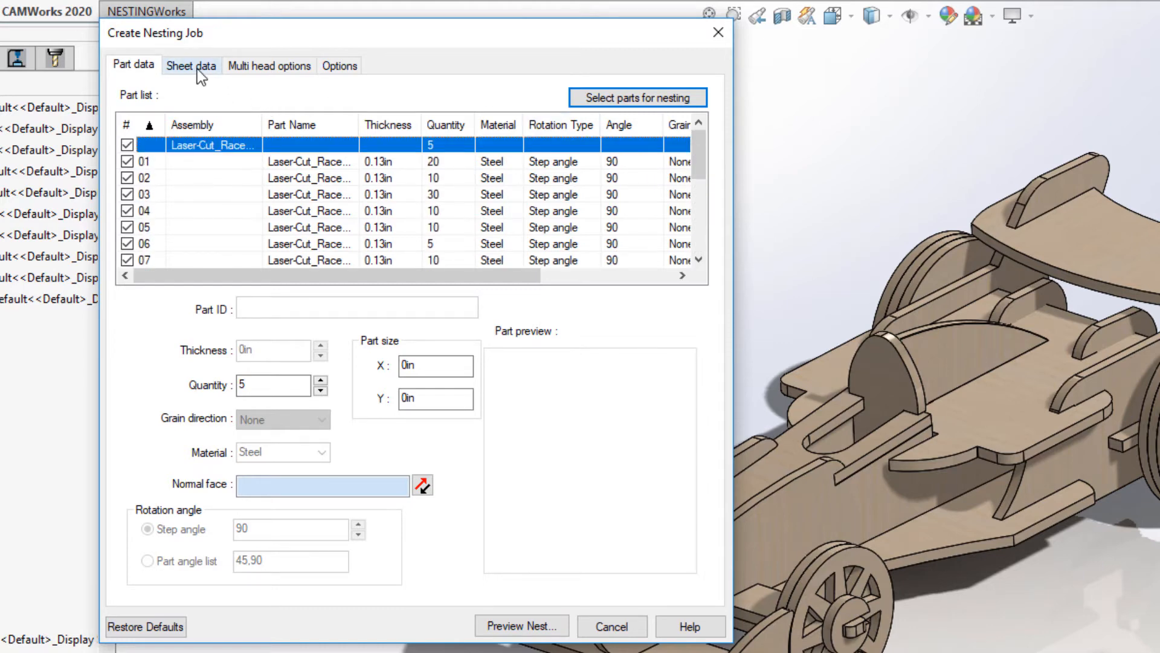
{"action": "left_click", "coordinate": [190, 65]}
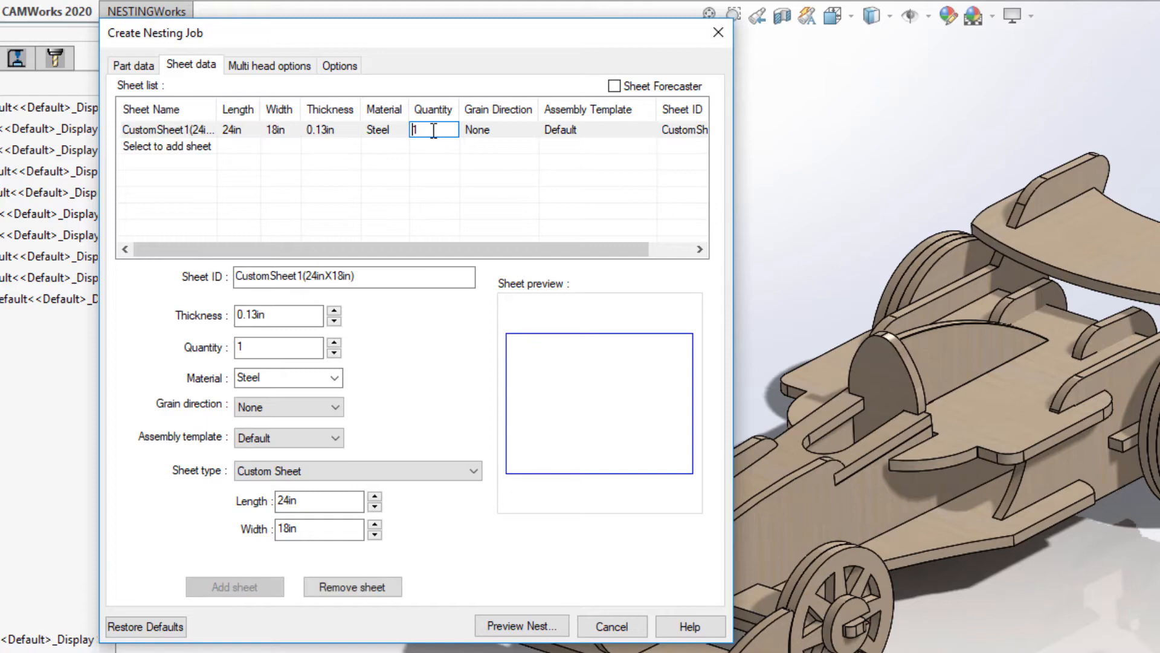
{"action": "left_click", "coordinate": [360, 131]}
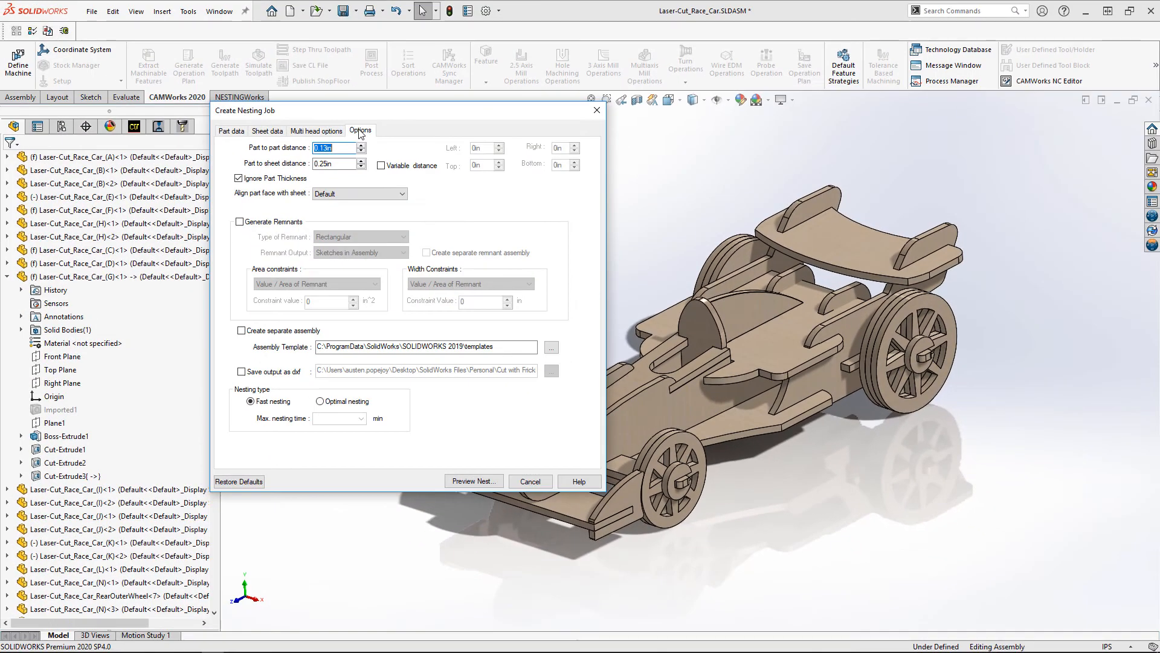
{"action": "left_click", "coordinate": [473, 481]}
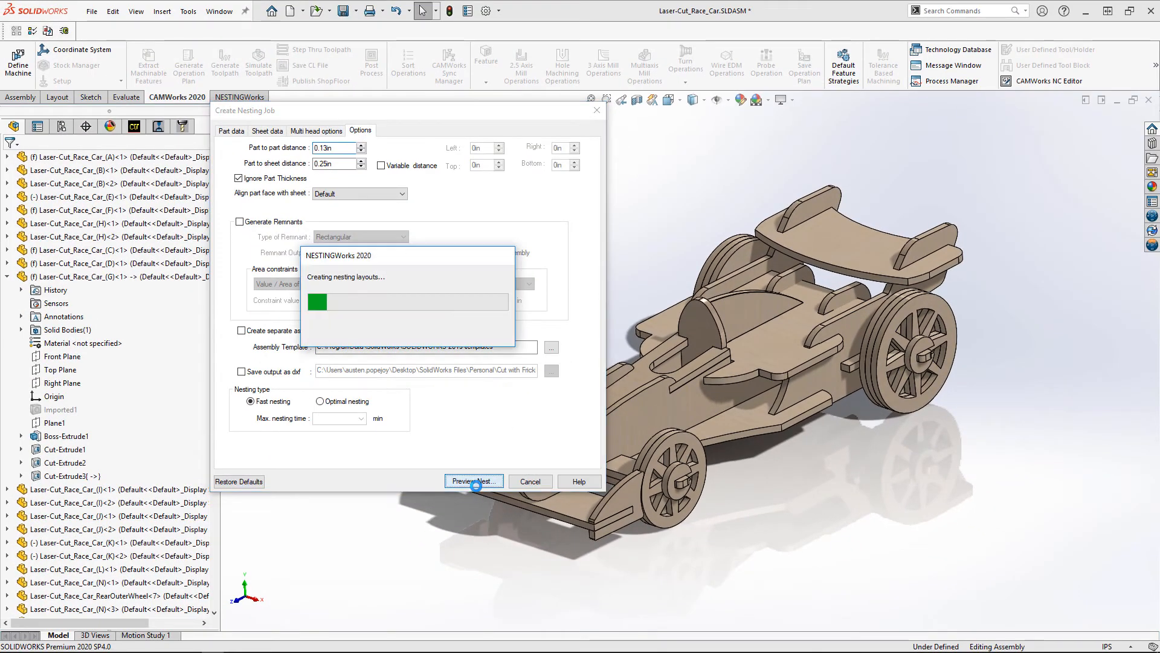
{"action": "left_click", "coordinate": [472, 480]}
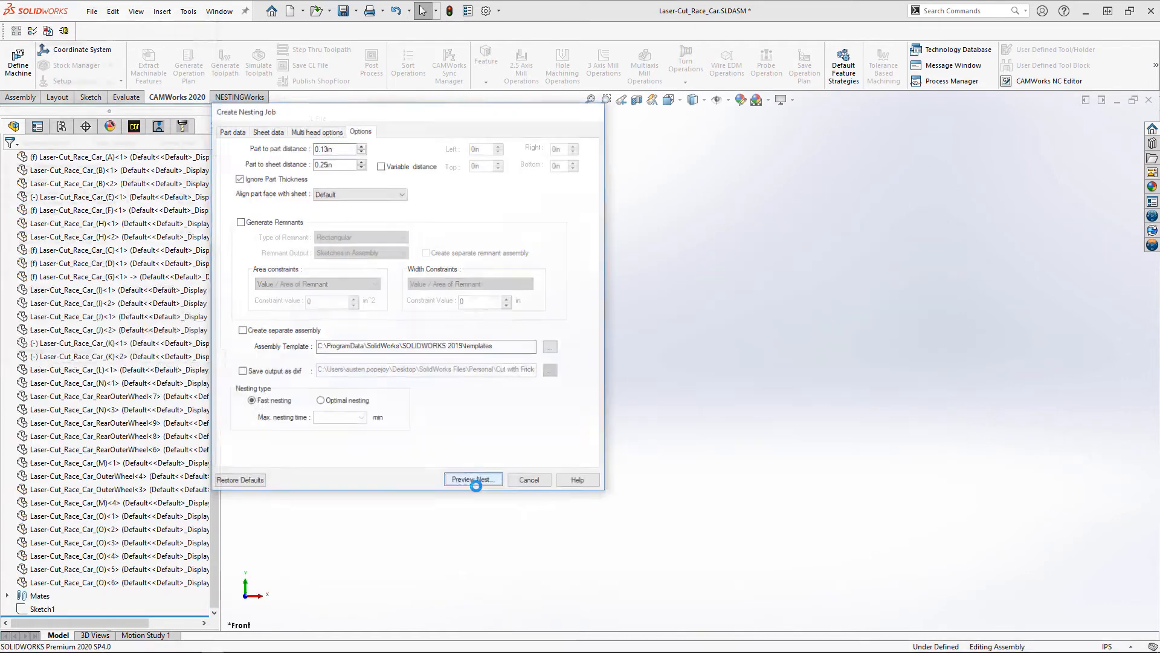
Compare Layout1 and Layout2 in the Nesting Preview and generate the nested assembly
{"action": "left_click", "coordinate": [472, 480]}
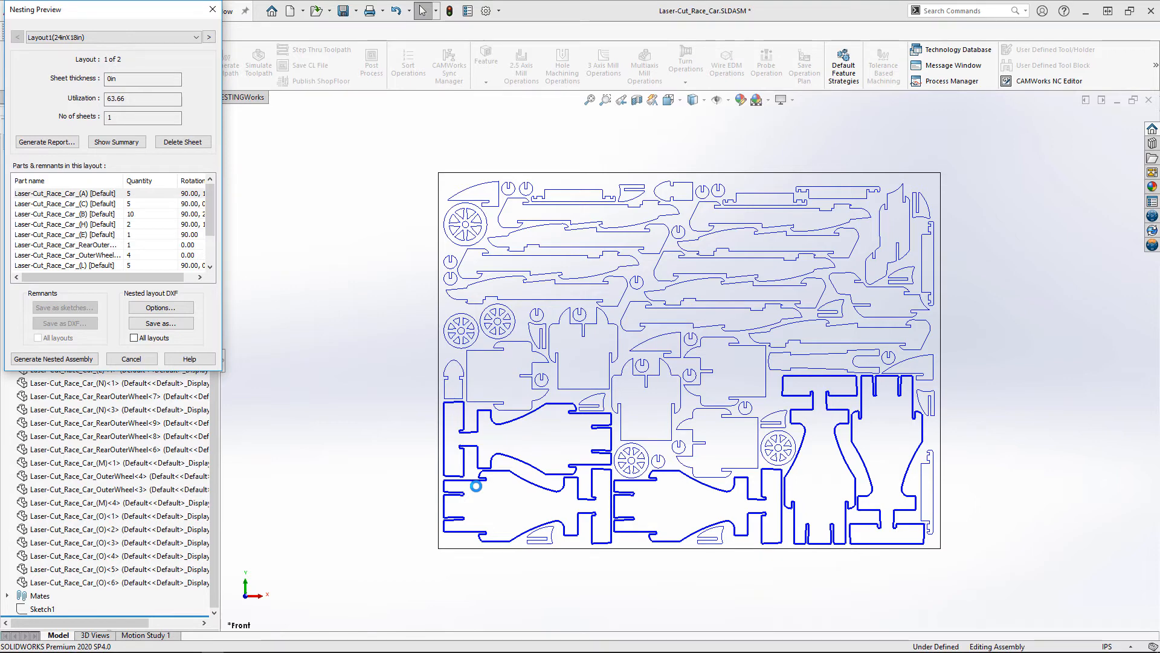
{"action": "left_click", "coordinate": [111, 37]}
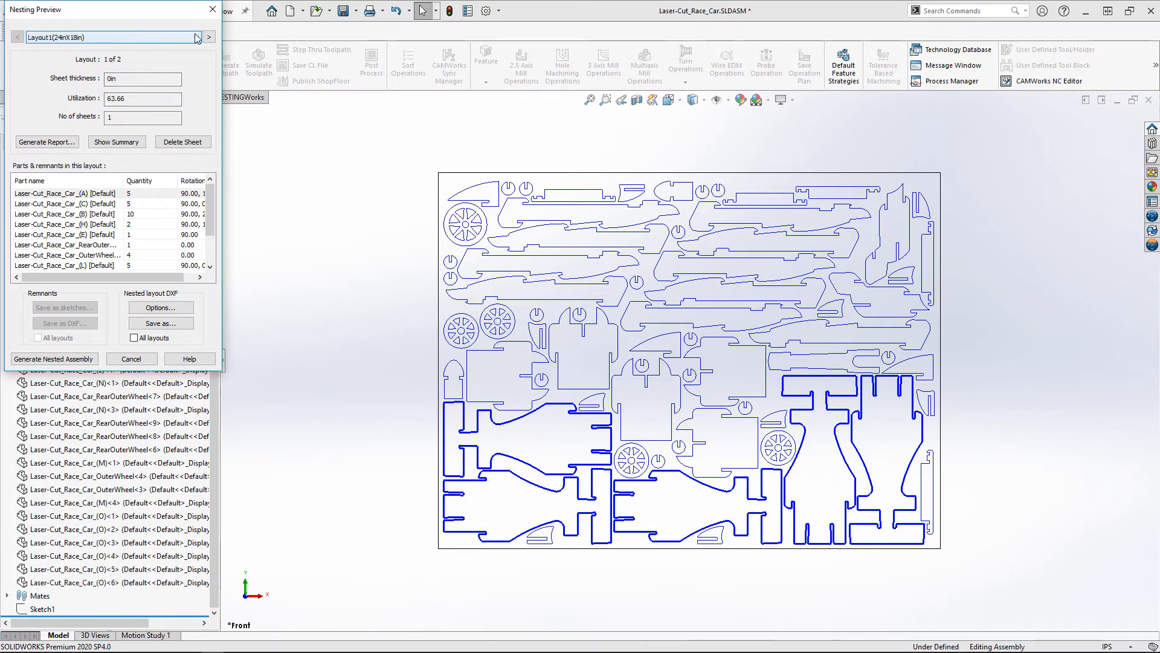
{"action": "left_click", "coordinate": [207, 38]}
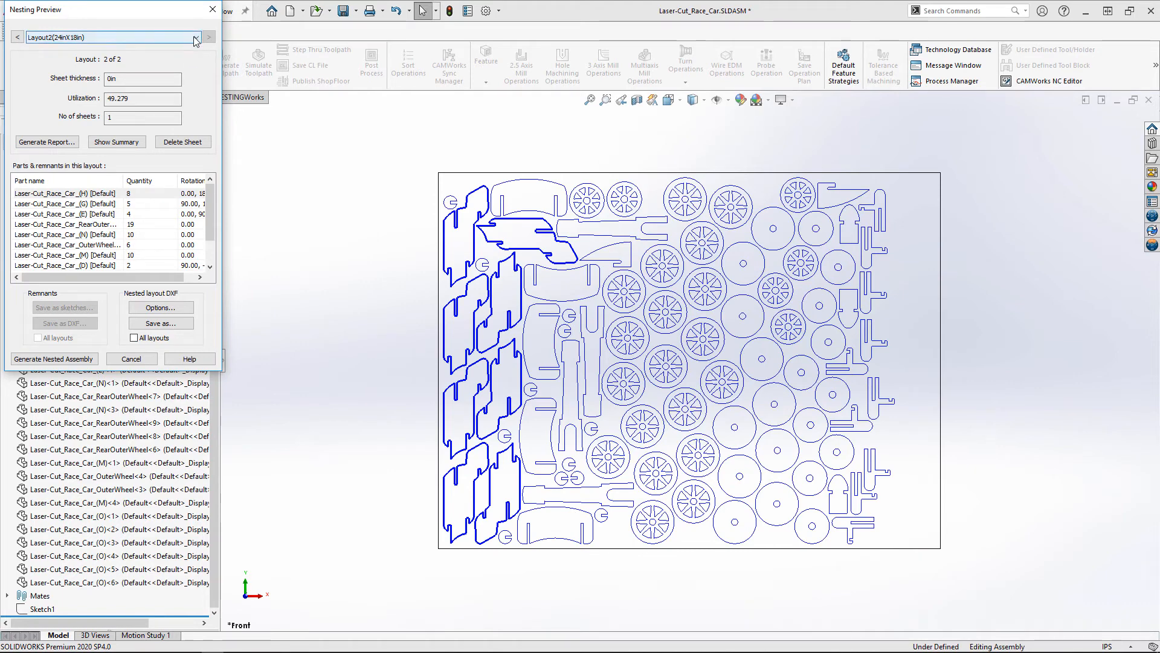
{"action": "left_click", "coordinate": [17, 37]}
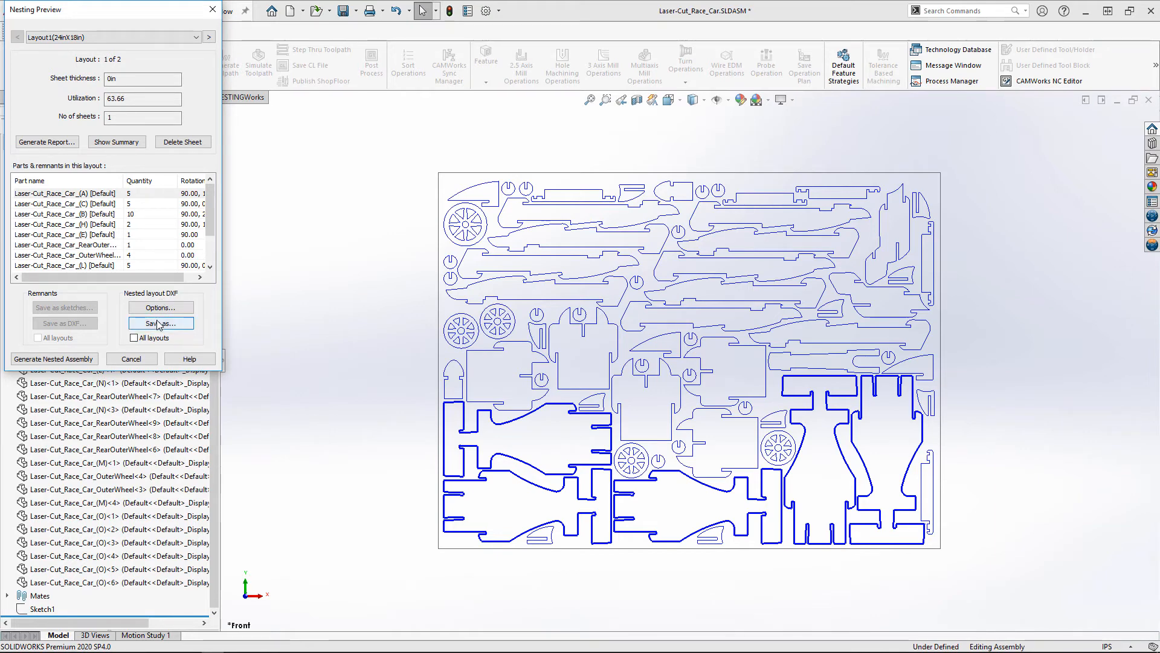
{"action": "left_click", "coordinate": [131, 358]}
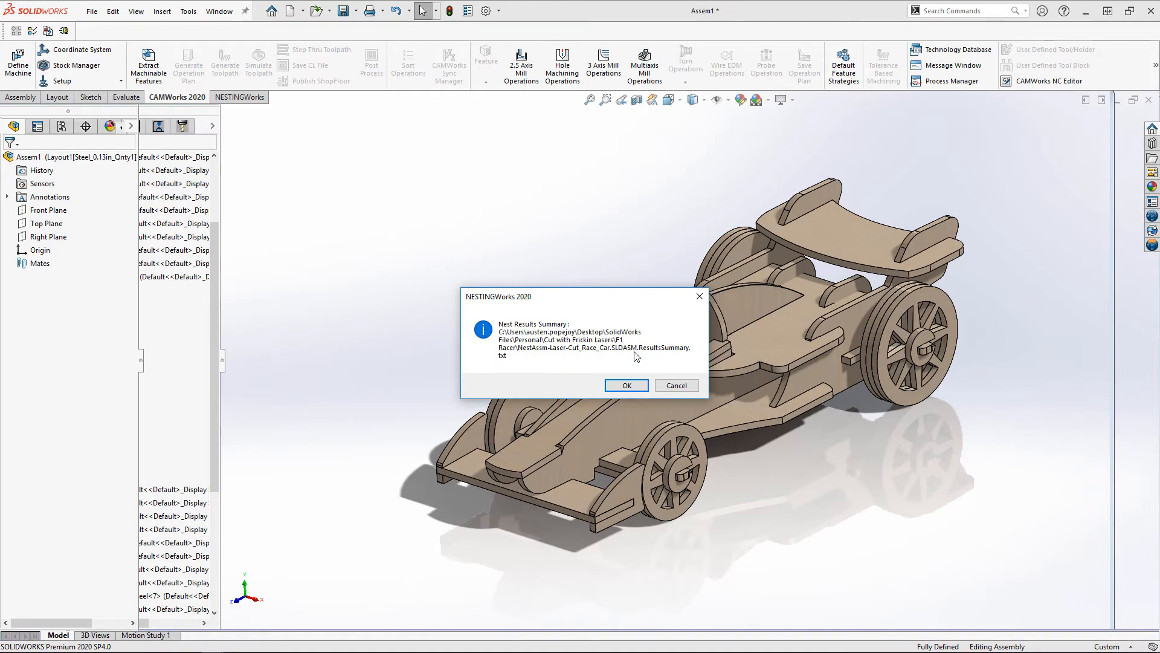
Open the nest results summary text file listing quantities and utilization
{"action": "left_click", "coordinate": [625, 384]}
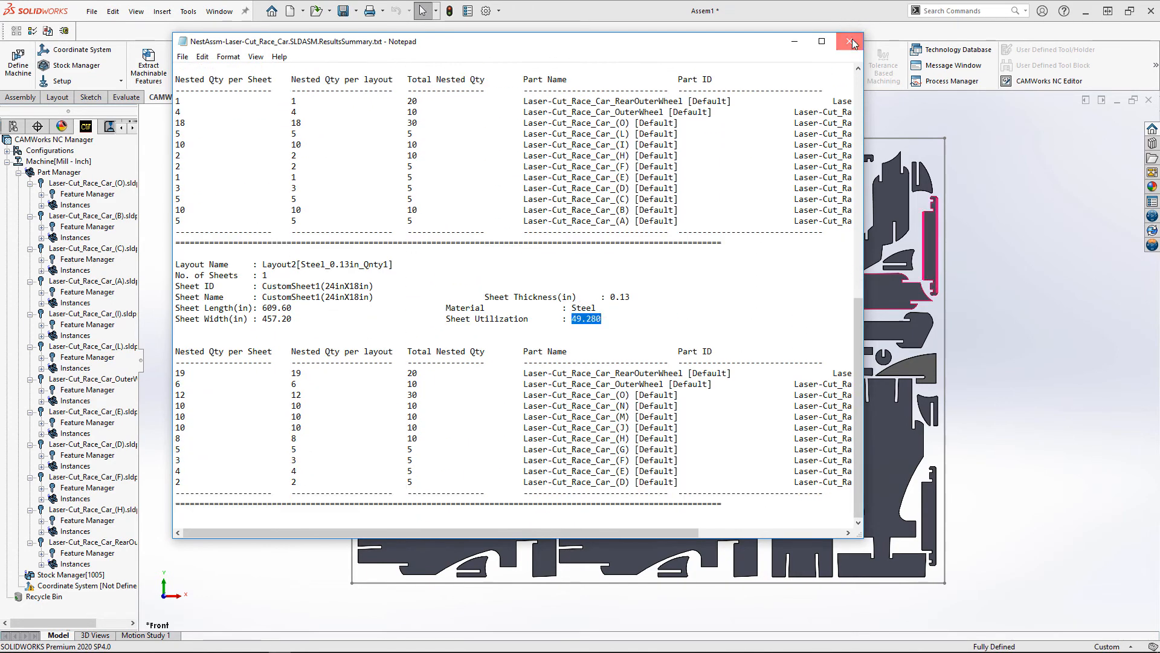
Close the summary and review the 24 x 18 x 0.13 in sheet stock in Stock Manager
{"action": "left_click", "coordinate": [850, 41]}
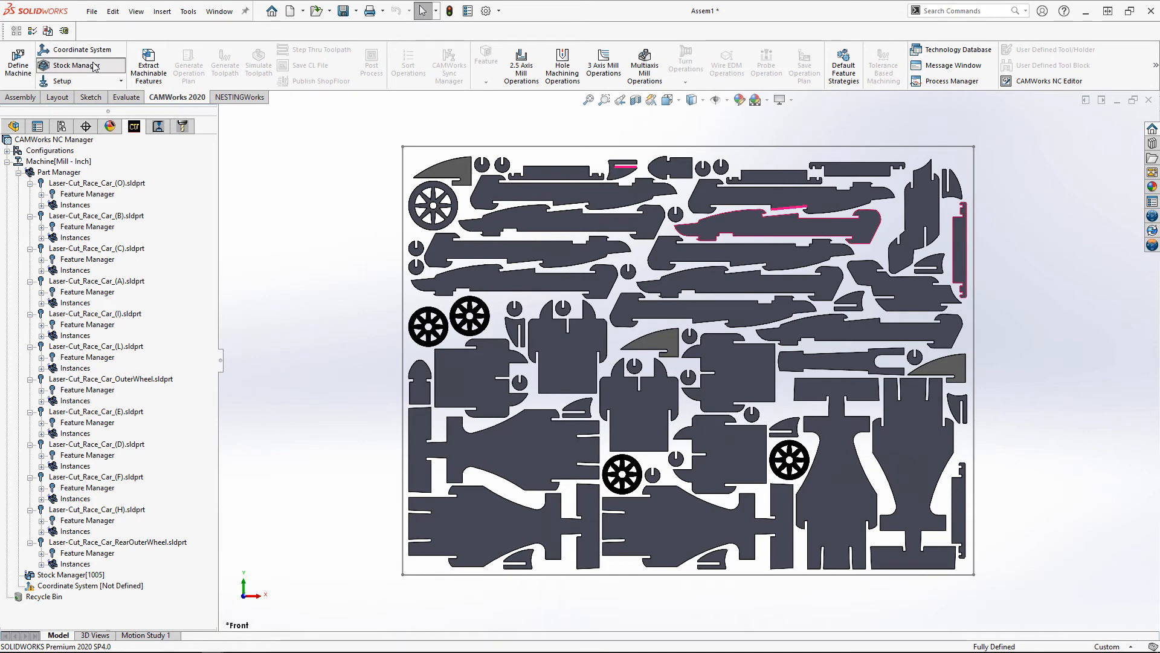
{"action": "left_click", "coordinate": [72, 65]}
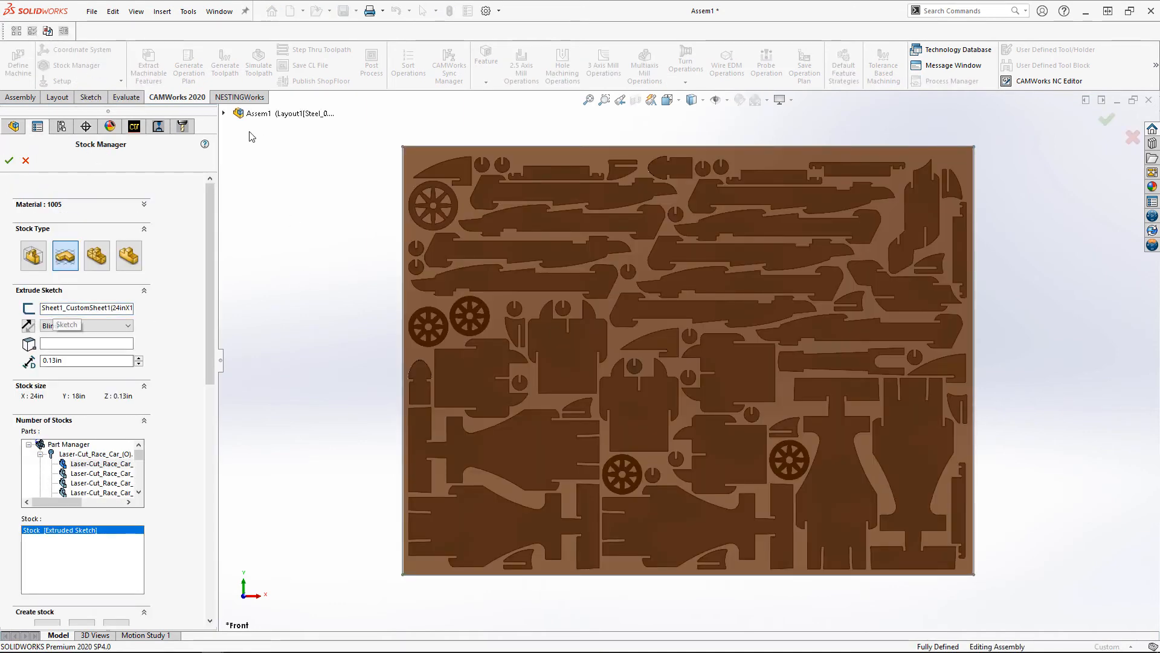
{"action": "left_click", "coordinate": [223, 113]}
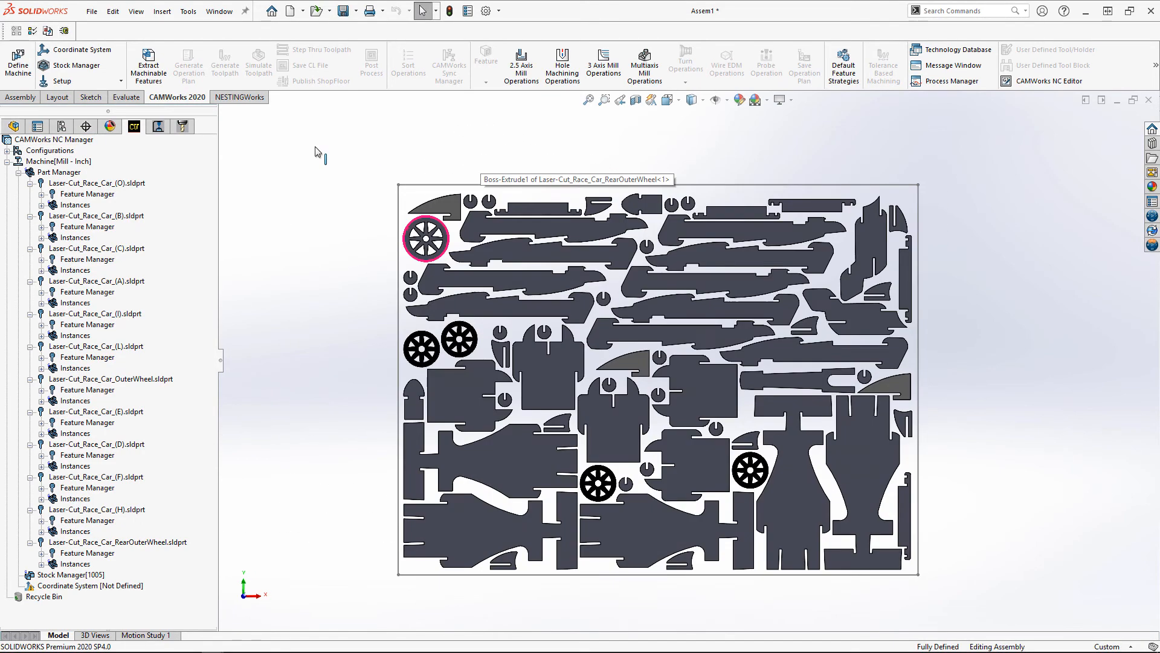
Activate the Layout2 configuration in the ConfigurationManager
{"action": "left_click", "coordinate": [38, 126]}
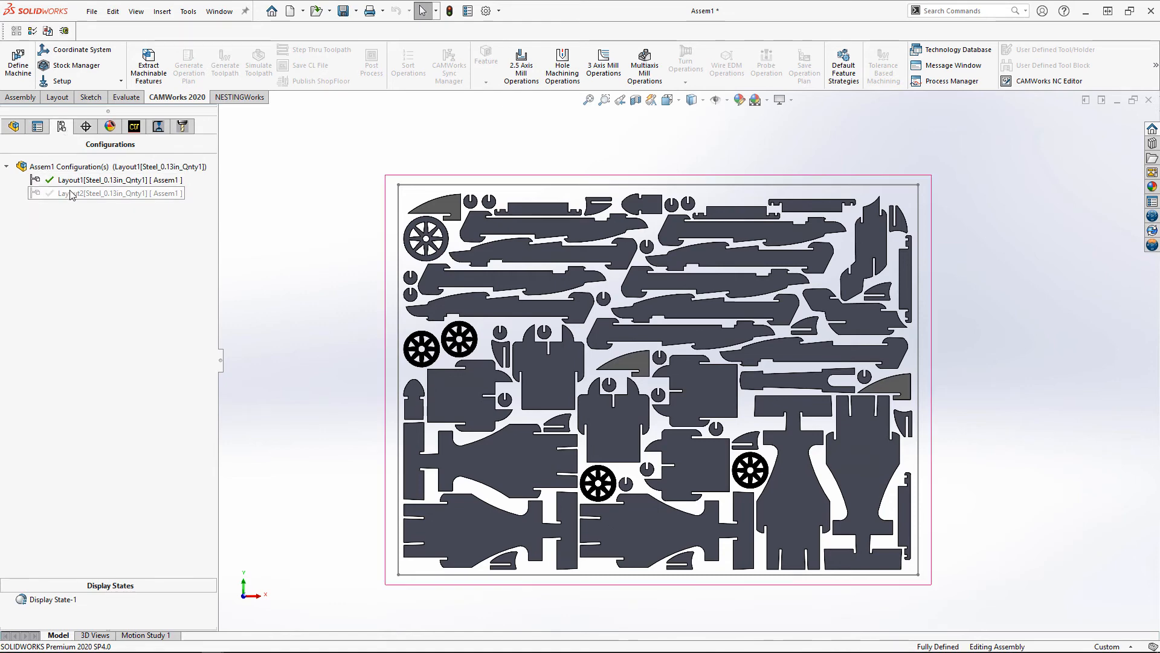
{"action": "left_click", "coordinate": [104, 194]}
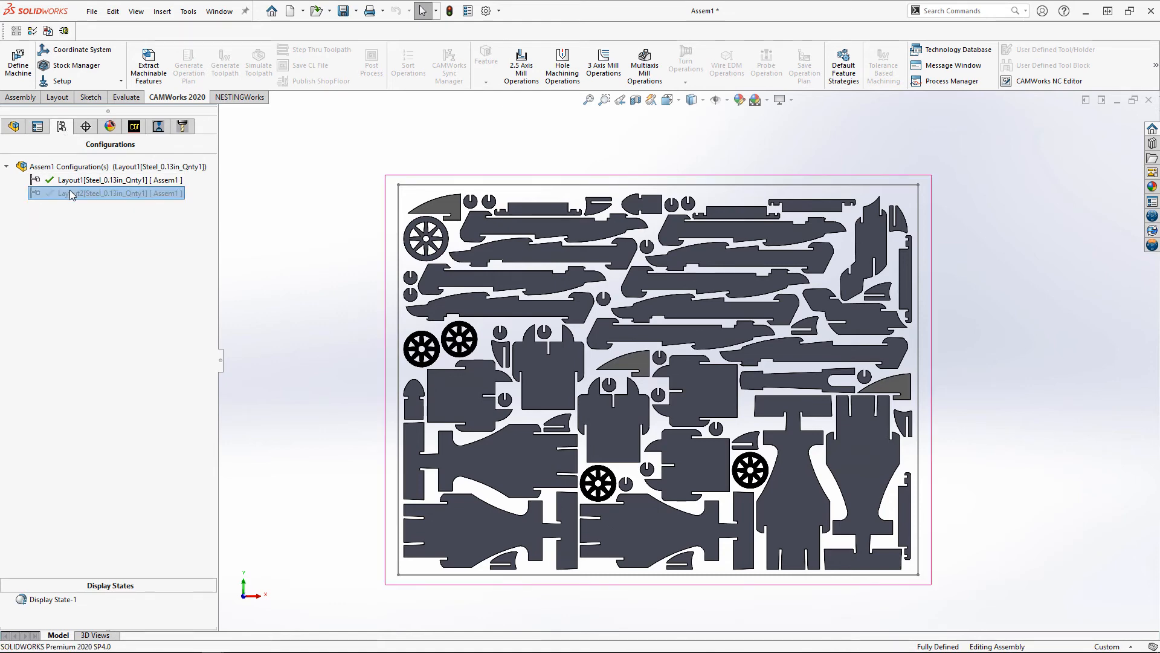
{"action": "double_click", "coordinate": [106, 193]}
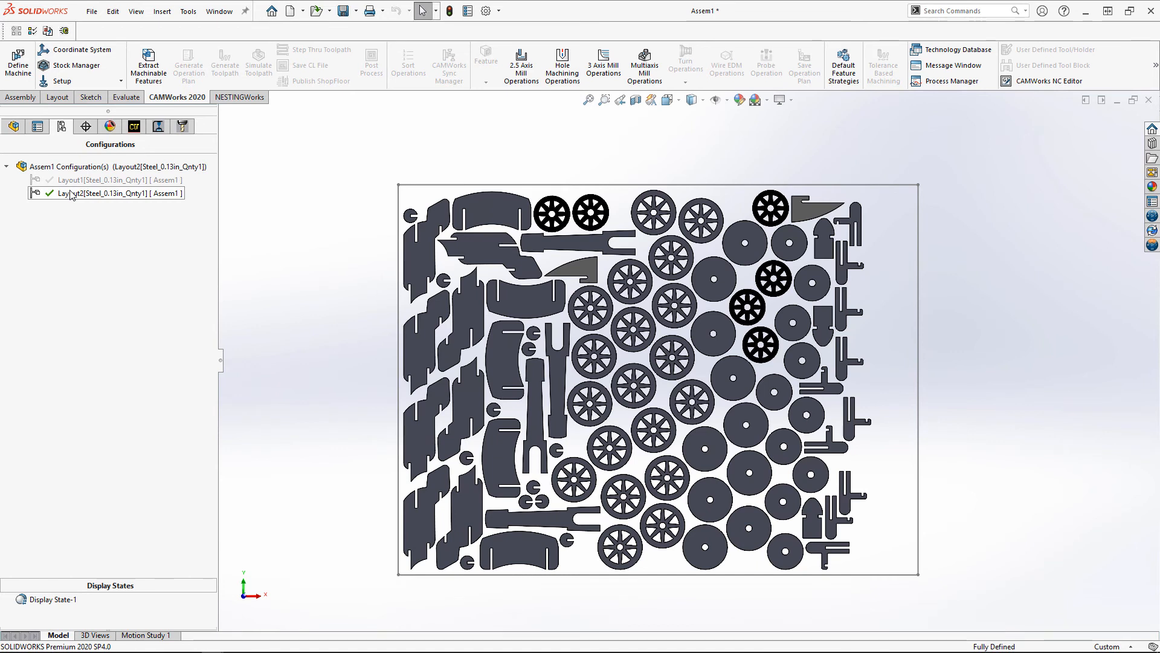
{"action": "left_click", "coordinate": [104, 193]}
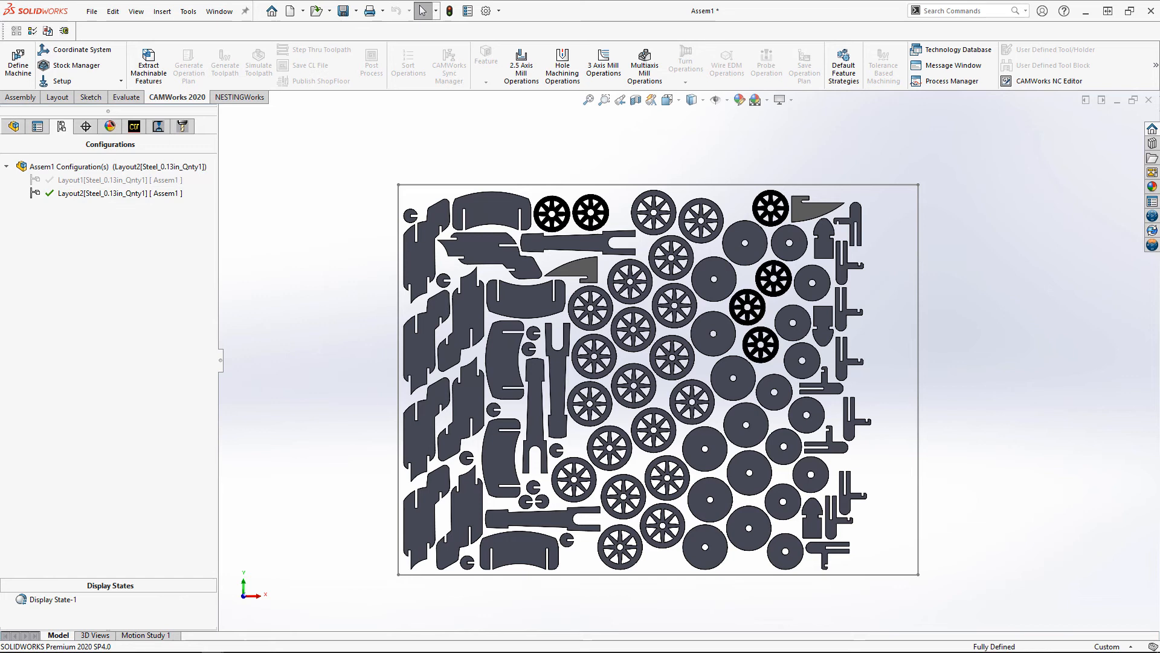